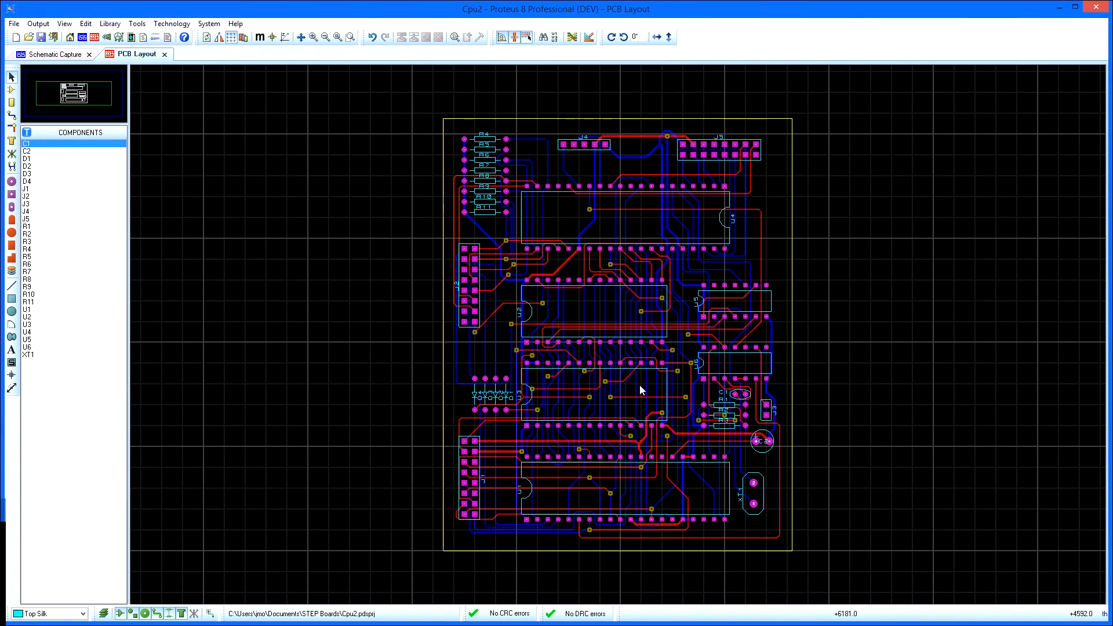
mouse_move(641, 365)
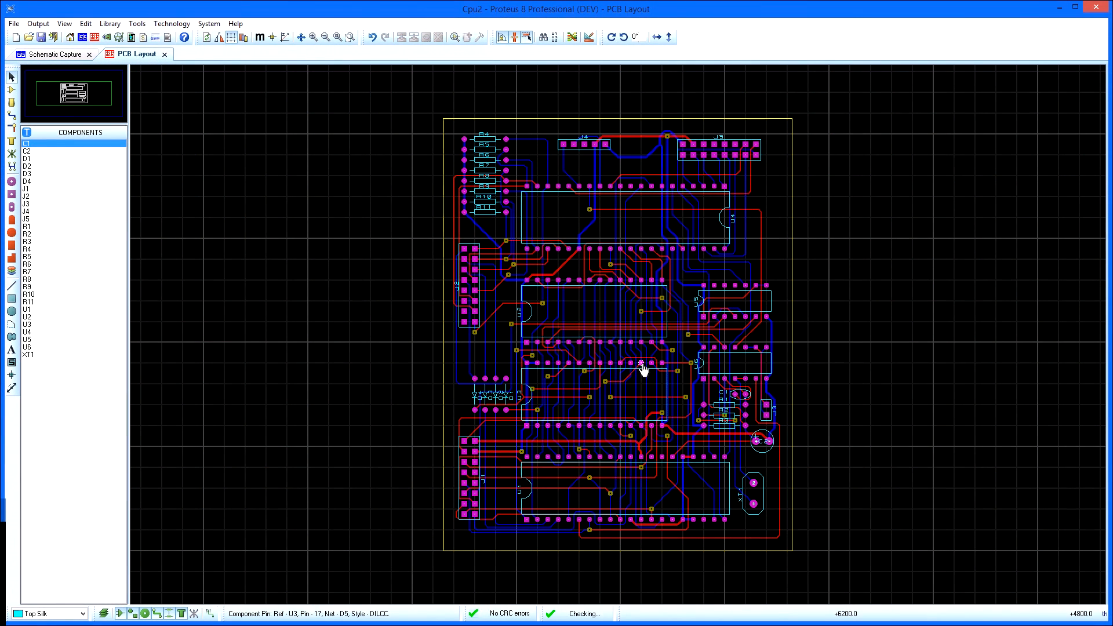
Bring up the context actions for the U3 chip on the Cpu2 board
right_click(642, 365)
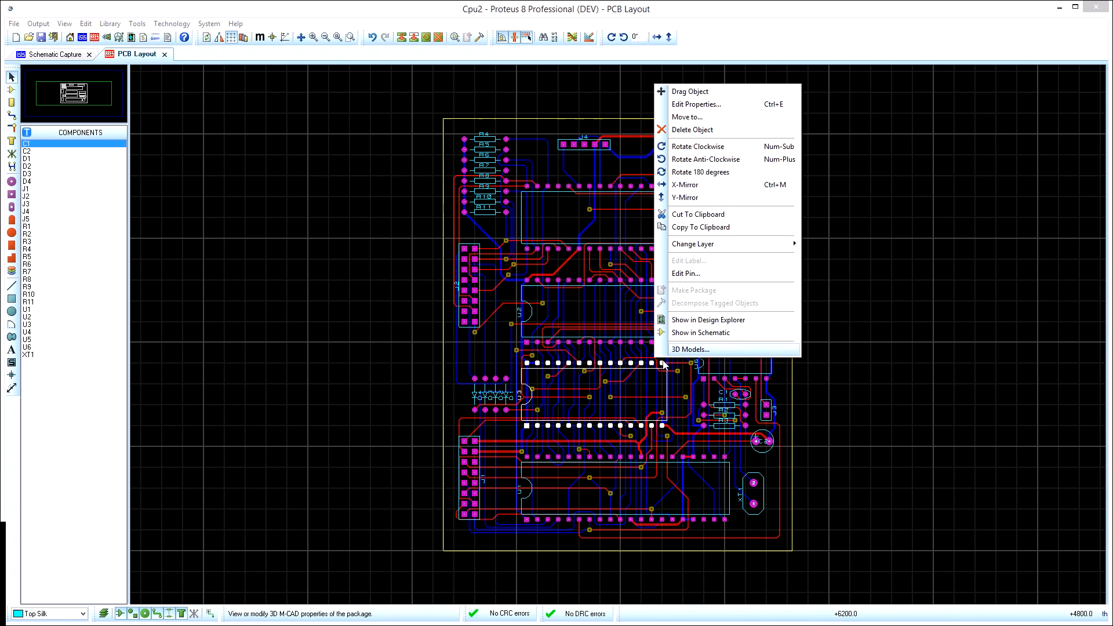
Give U3 an extruded model, colour (21,28,0), centred on pins, max height 6 mm, and preview it from above
click(689, 349)
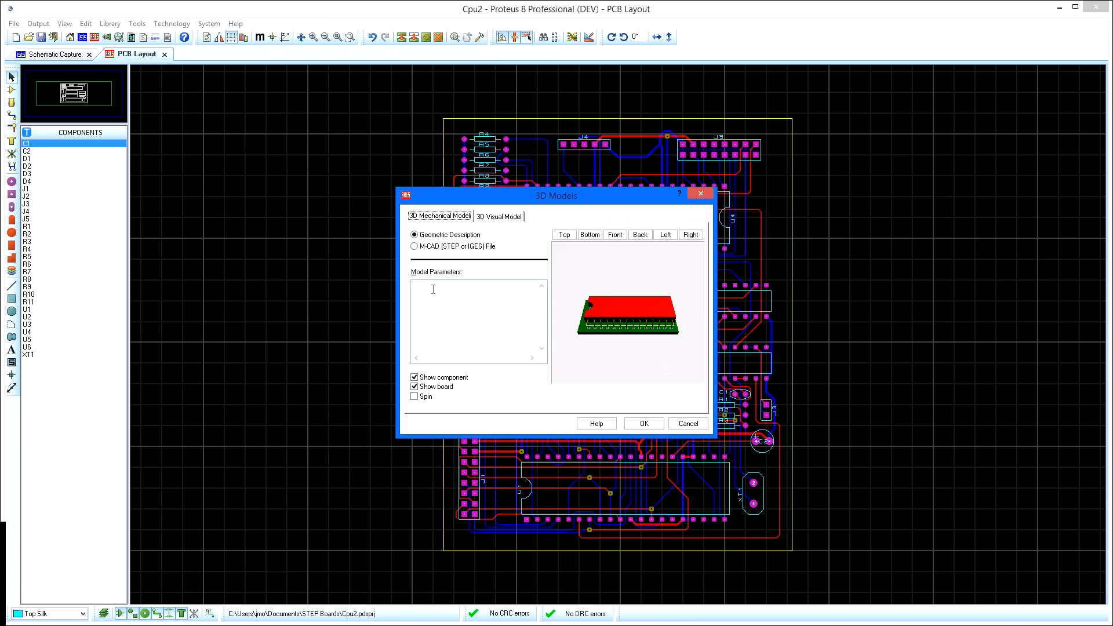
text(TYPE=EXTRUDED)
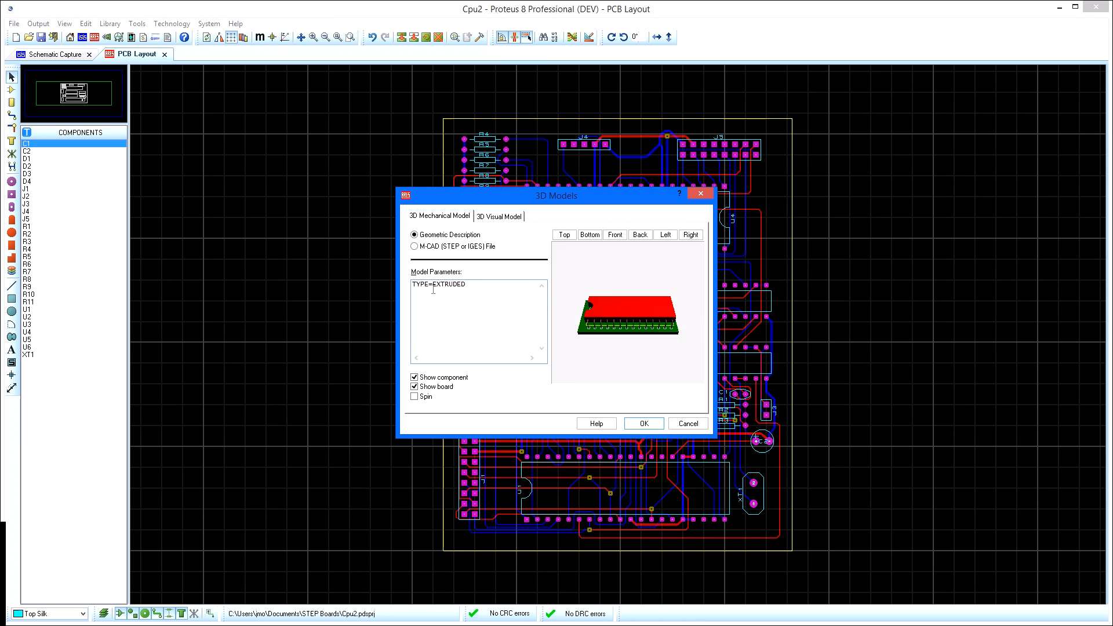
text(COLOUR=(21,28,0))
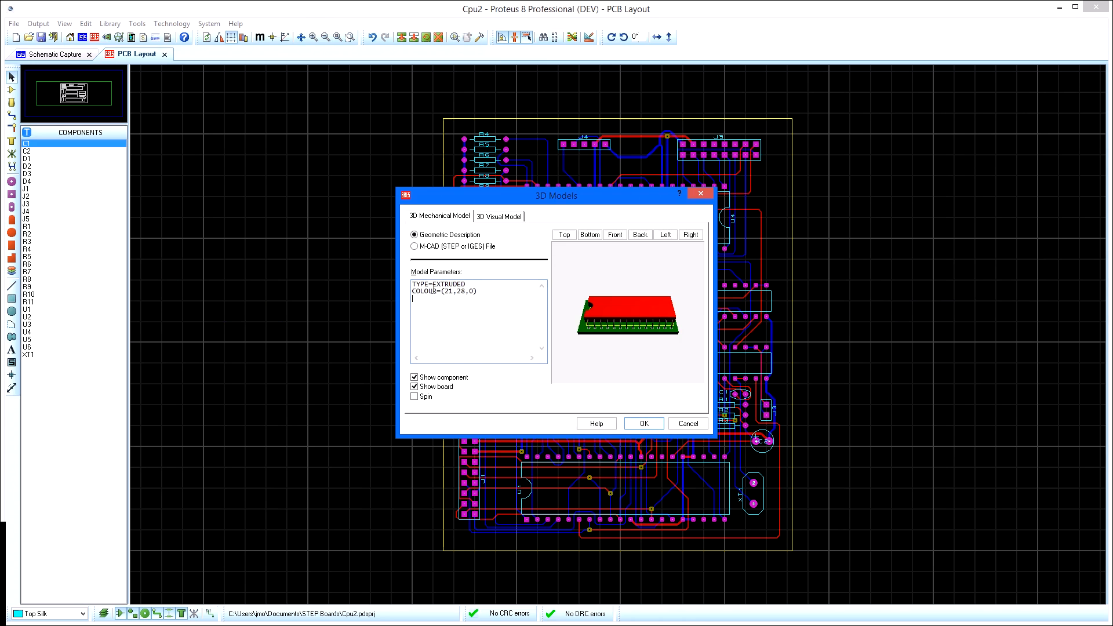
text(CENTRE=PINS)
text(MINHEIGHT=0.38M)
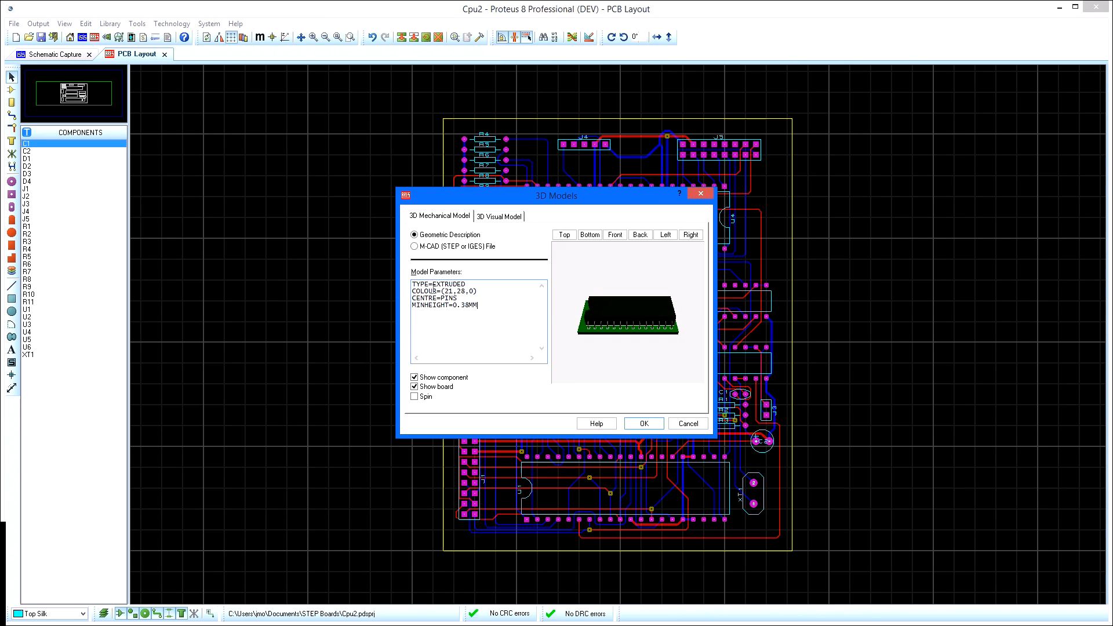
text(MAXHEIGHT=6MM)
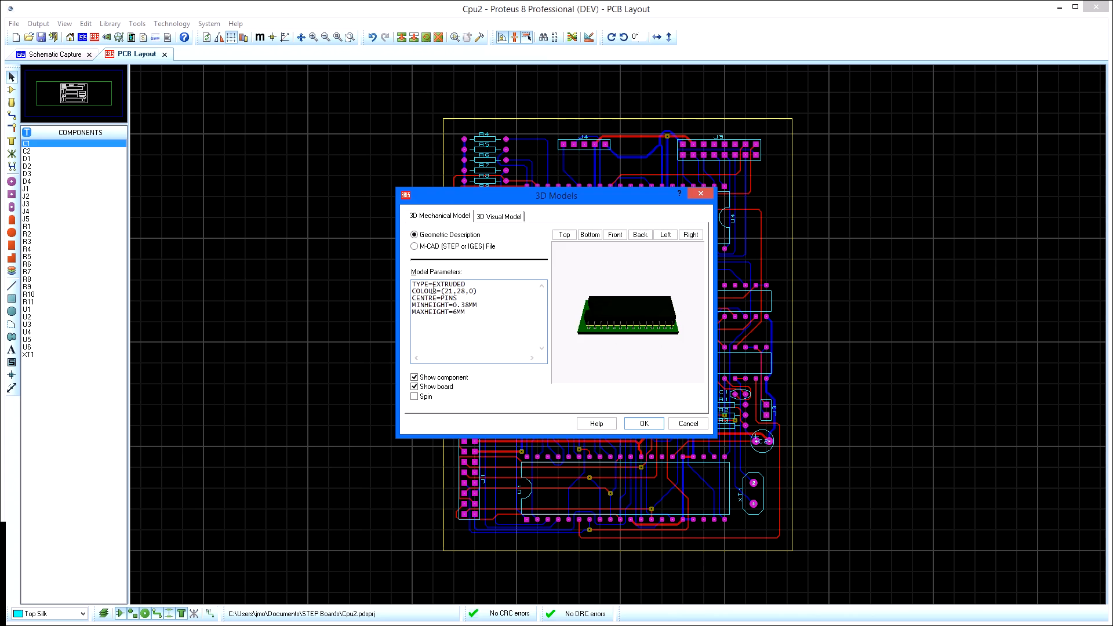
click(563, 234)
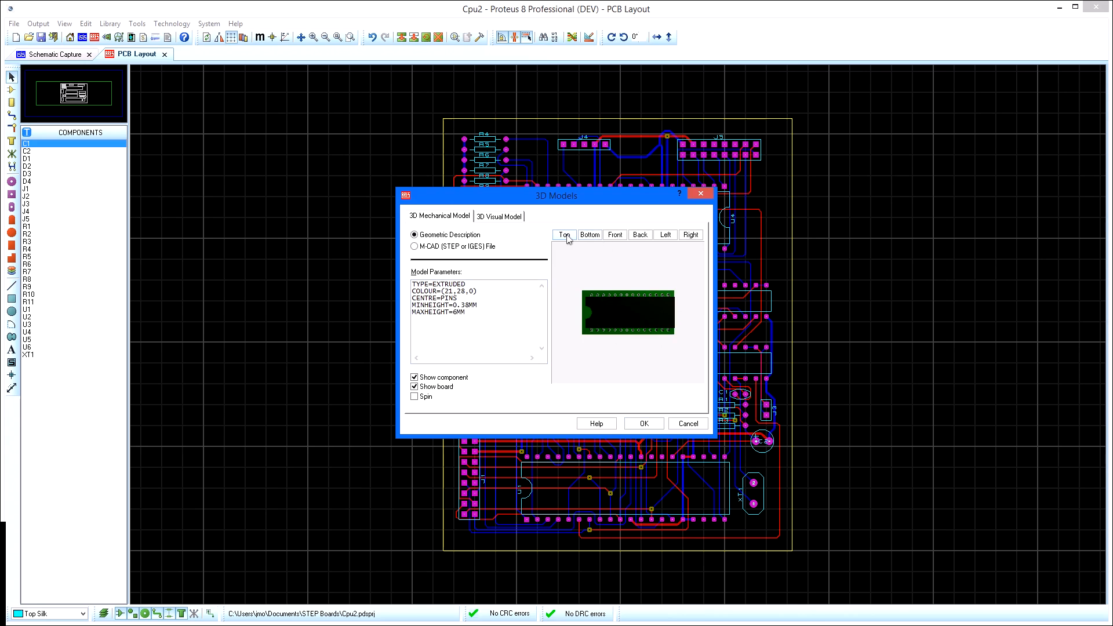
click(615, 234)
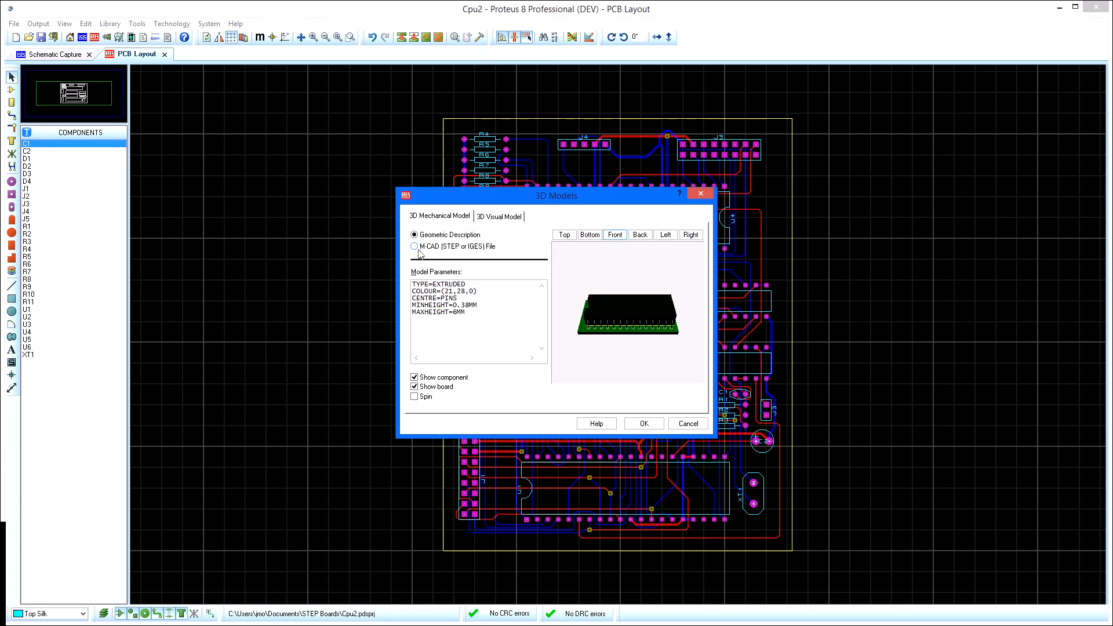
Assign U3 the DIP28-600.STEP M-CAD model with its rotation and offsets and confirm
click(415, 246)
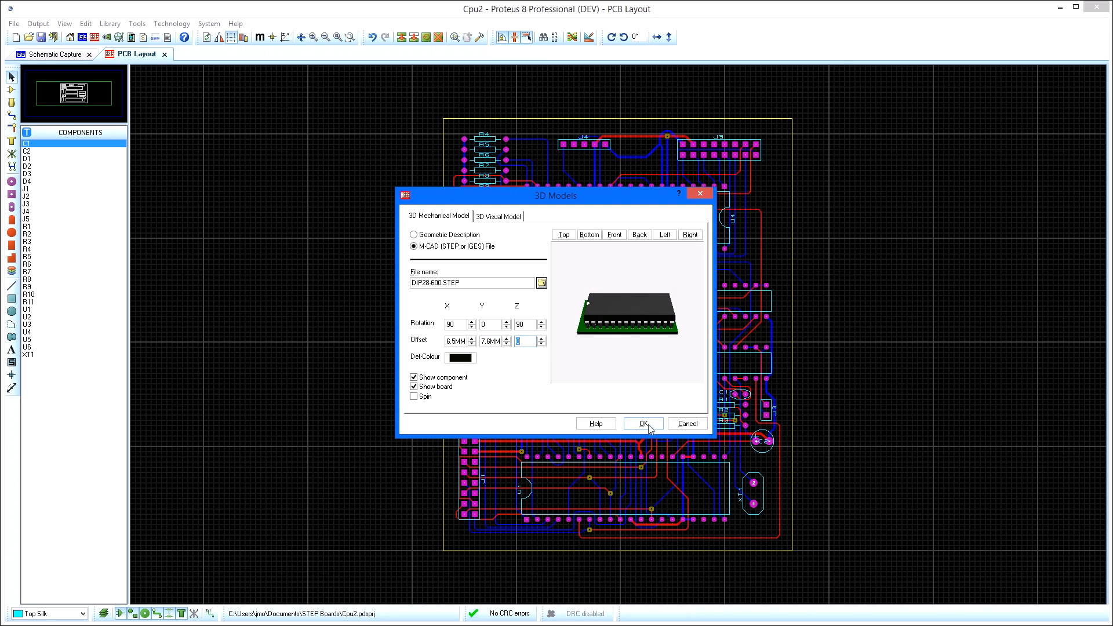
click(641, 423)
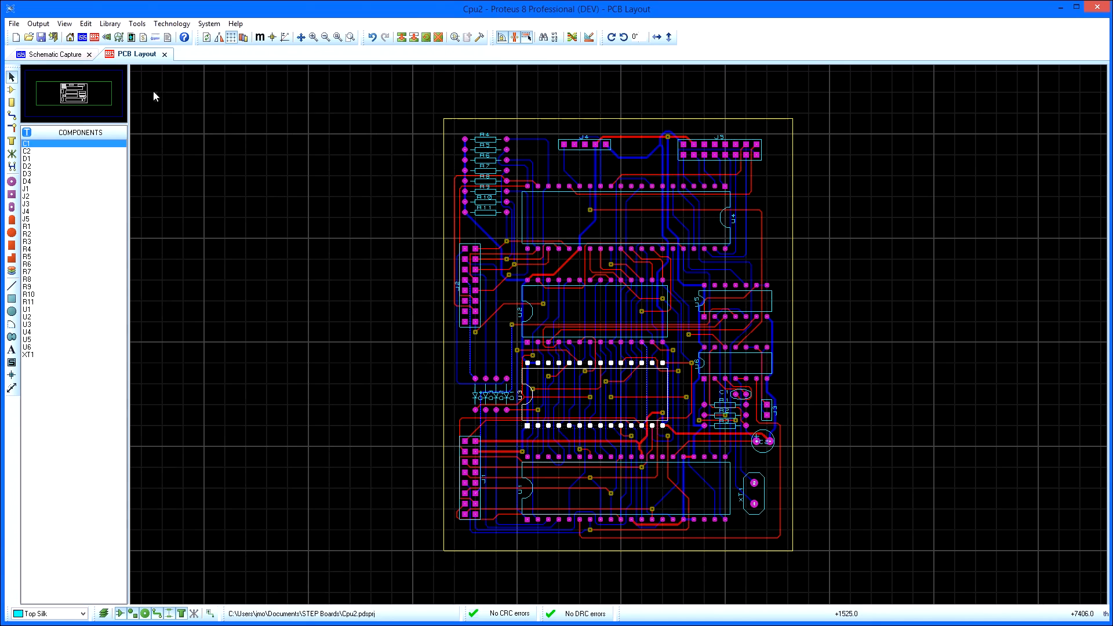
Bring up the Library functions for updating the parts' 3D models
click(109, 24)
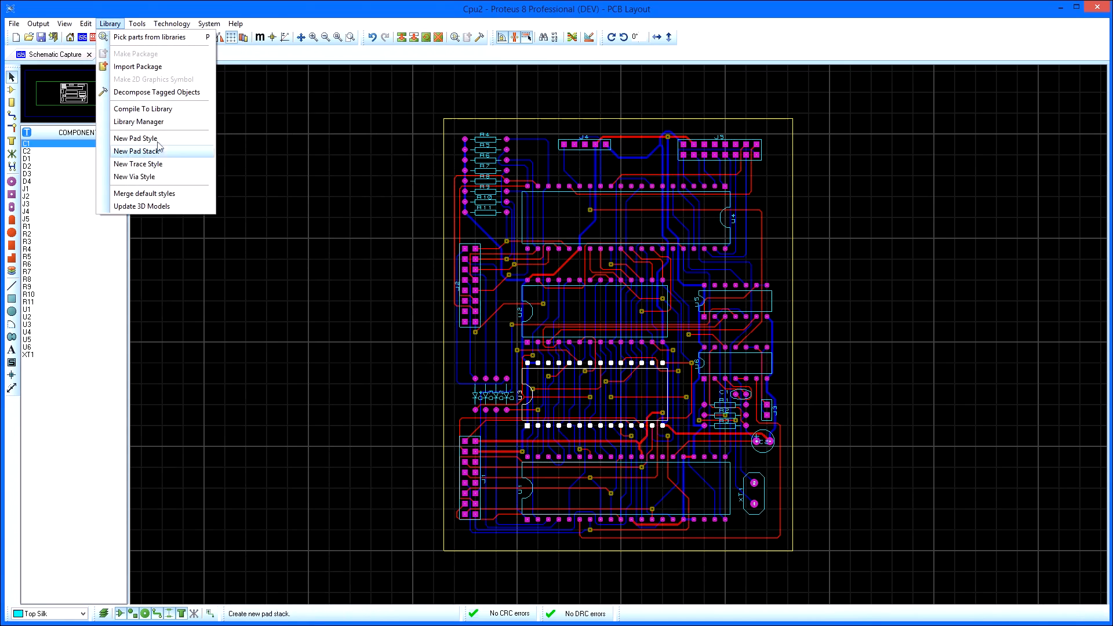
mouse_move(140, 206)
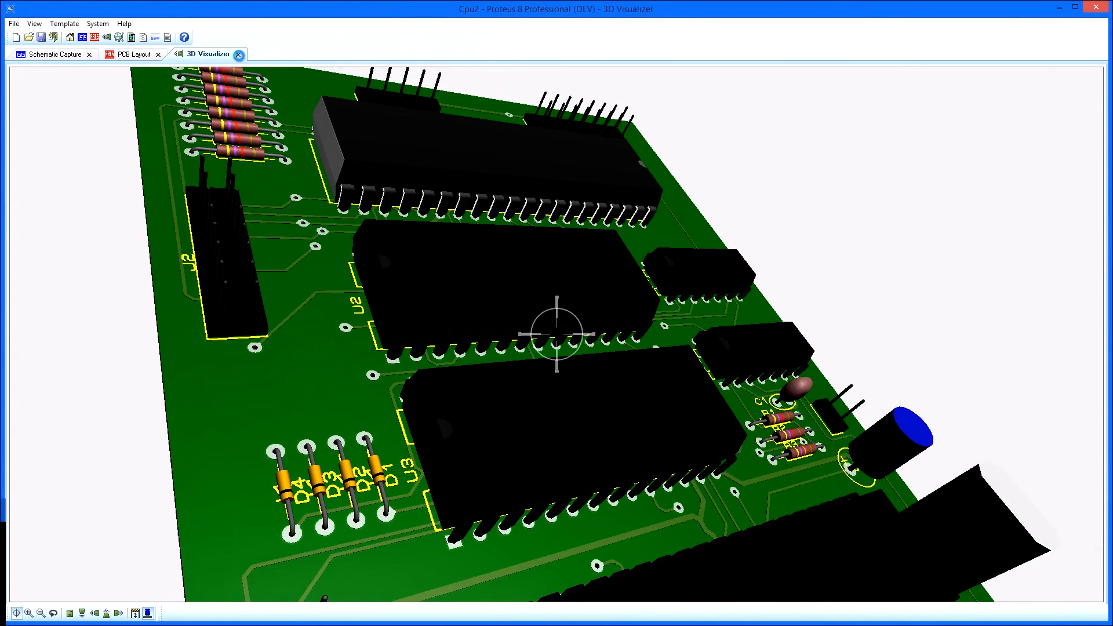
Close the 3D Visualizer view and return to the board layout
click(135, 55)
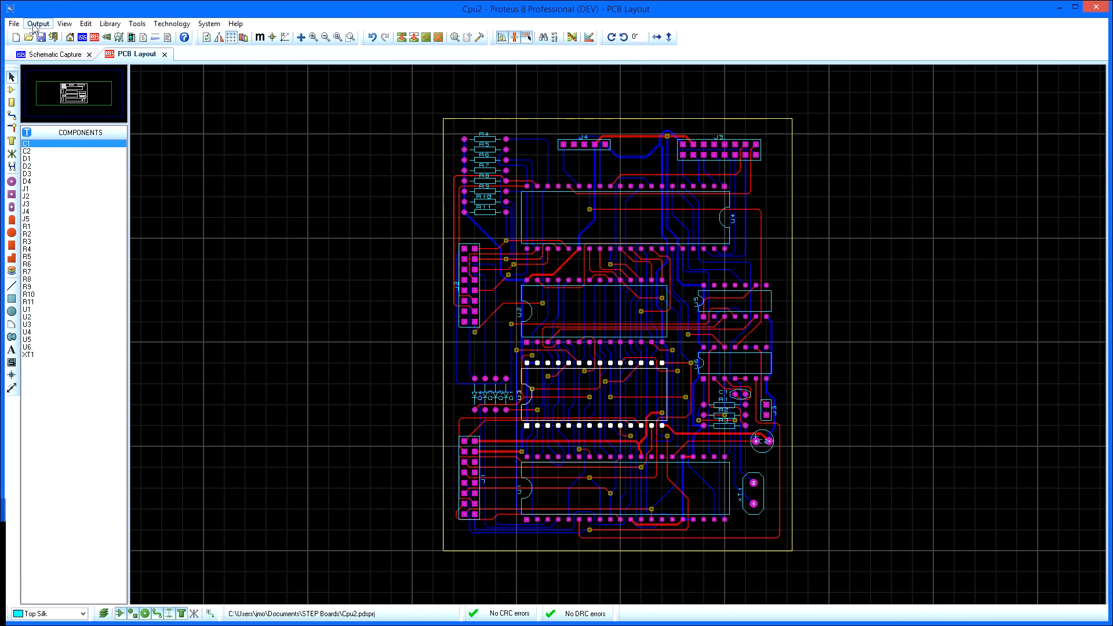
Start the Generate 3D M-CAD File export for the board via the Output menu
click(37, 24)
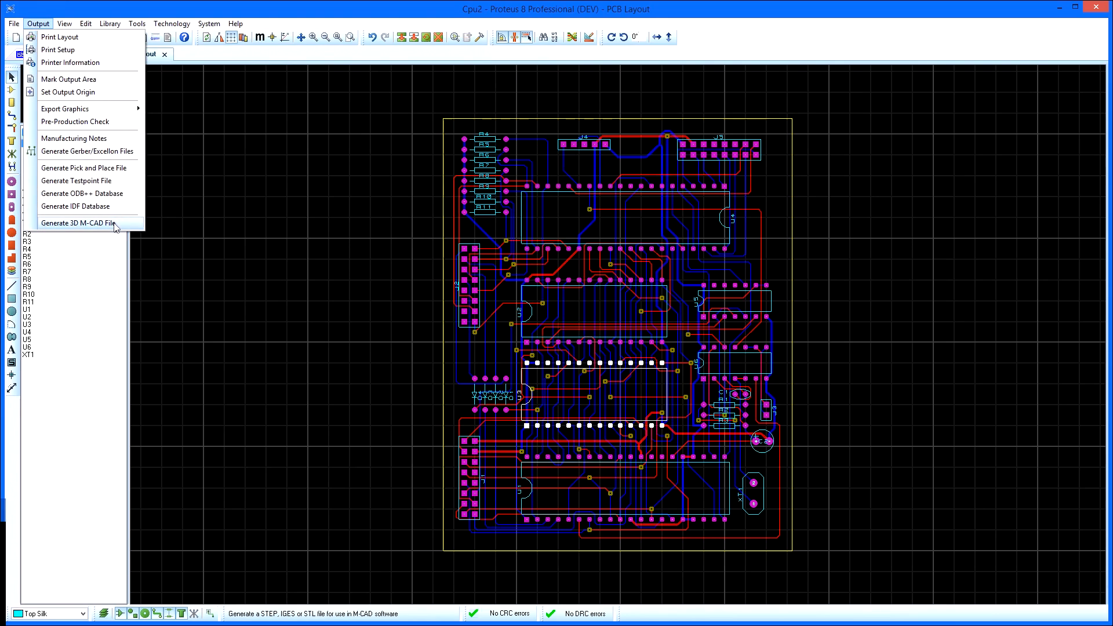
click(77, 223)
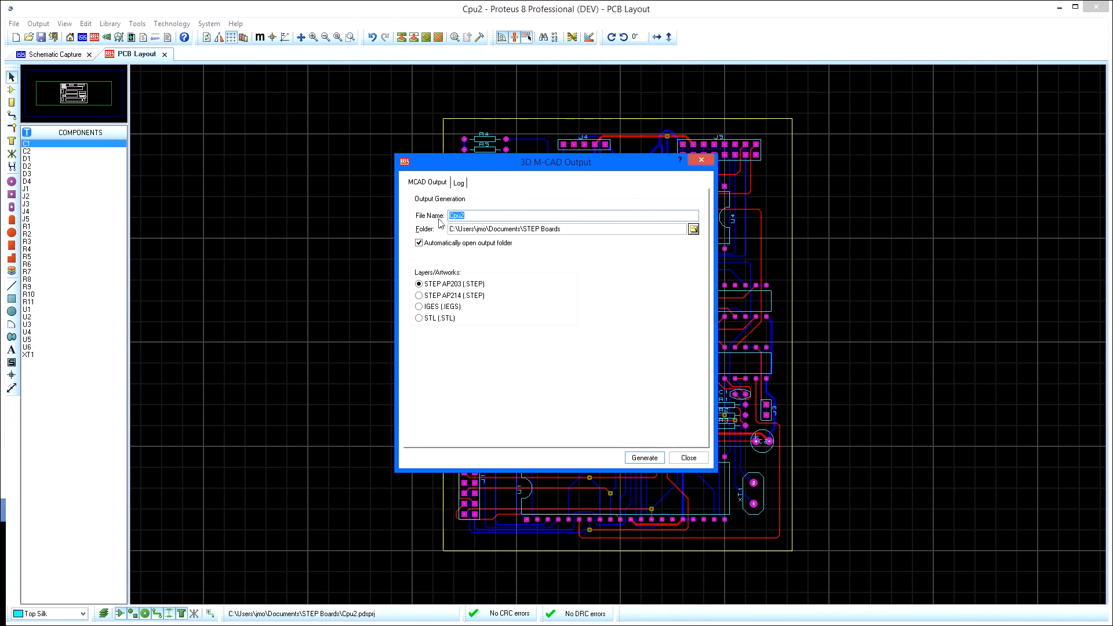